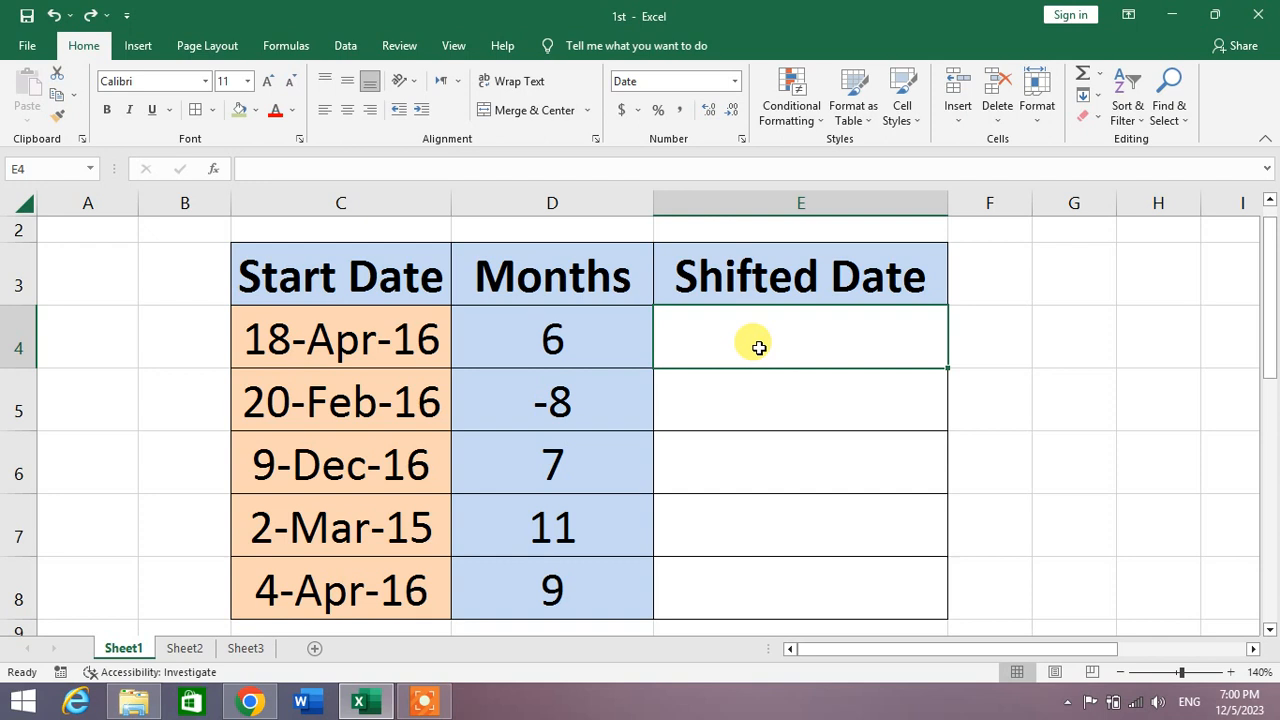
pyautogui.moveTo(344, 344)
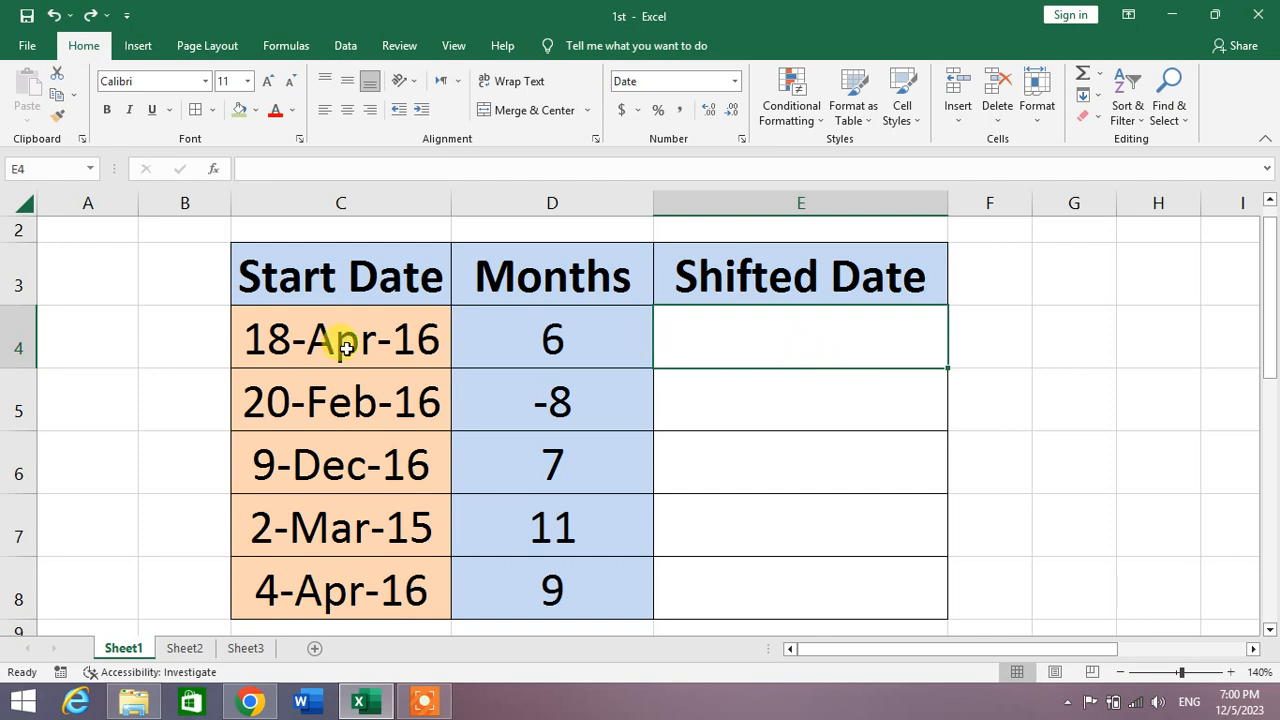
# Step: Review the first start date 18-Apr-16 and month count 6 before entering the formula
pyautogui.click(340, 338)
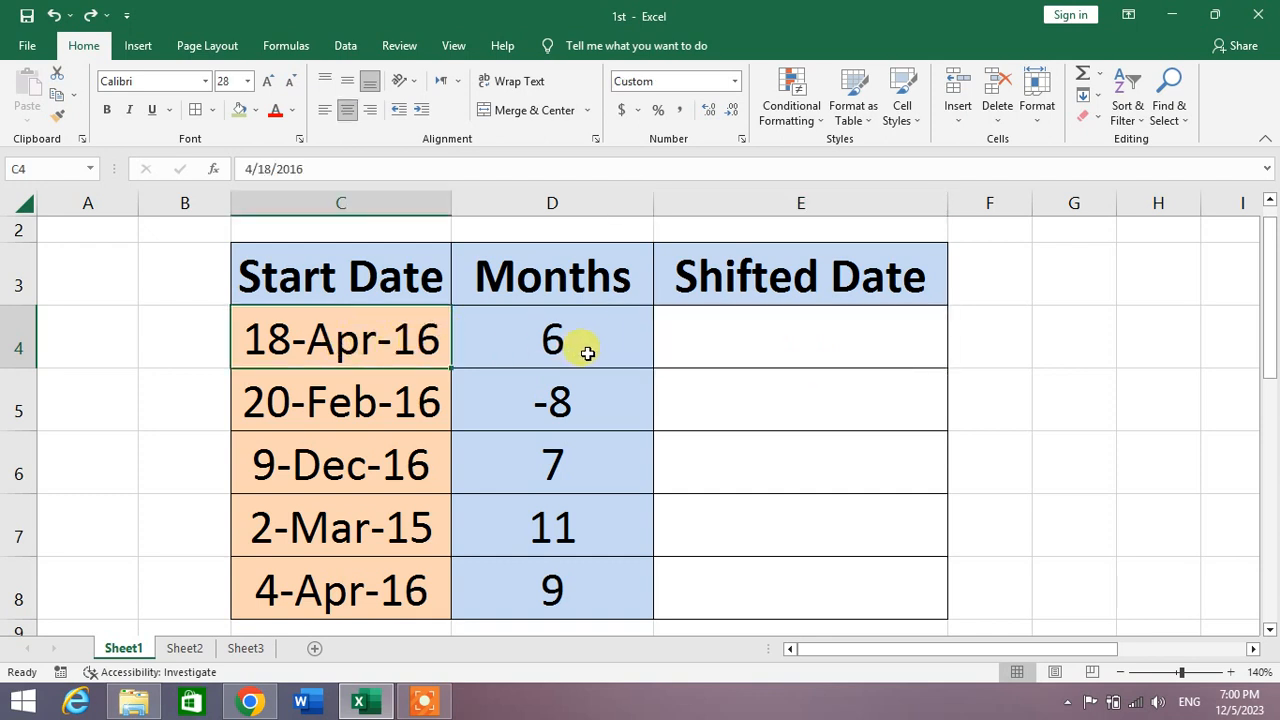
pyautogui.click(552, 338)
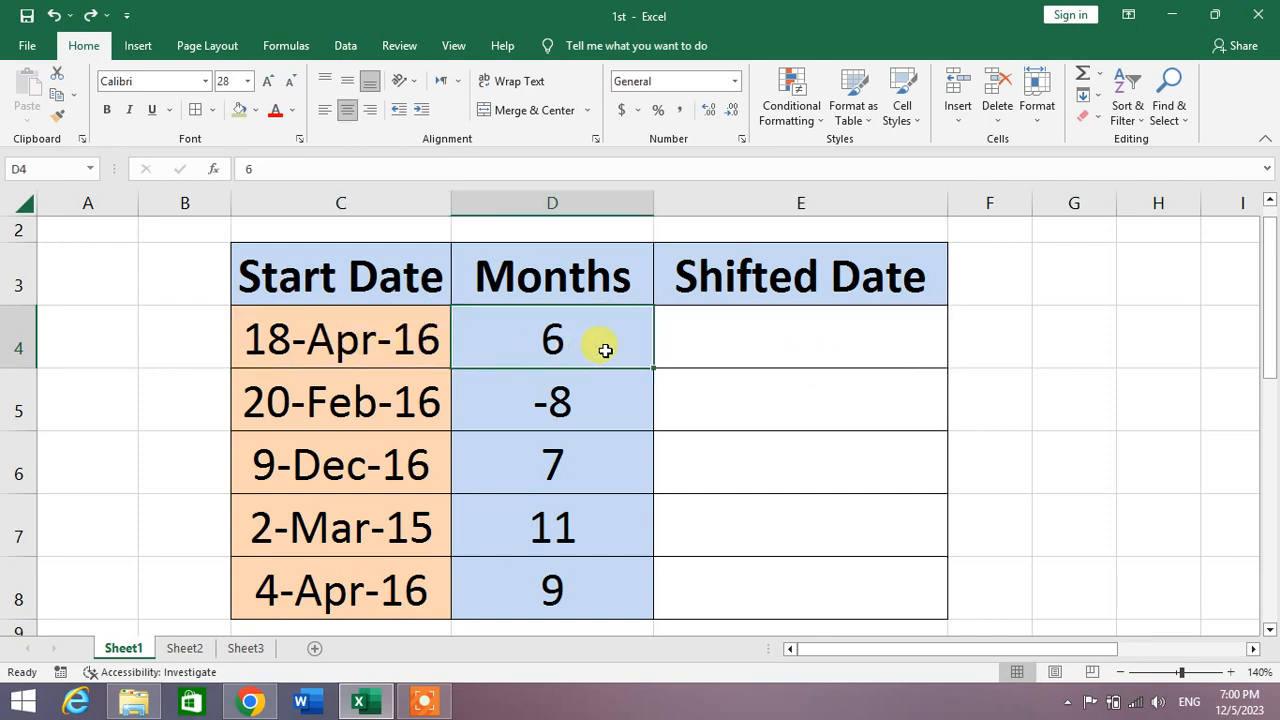
pyautogui.moveTo(632, 348)
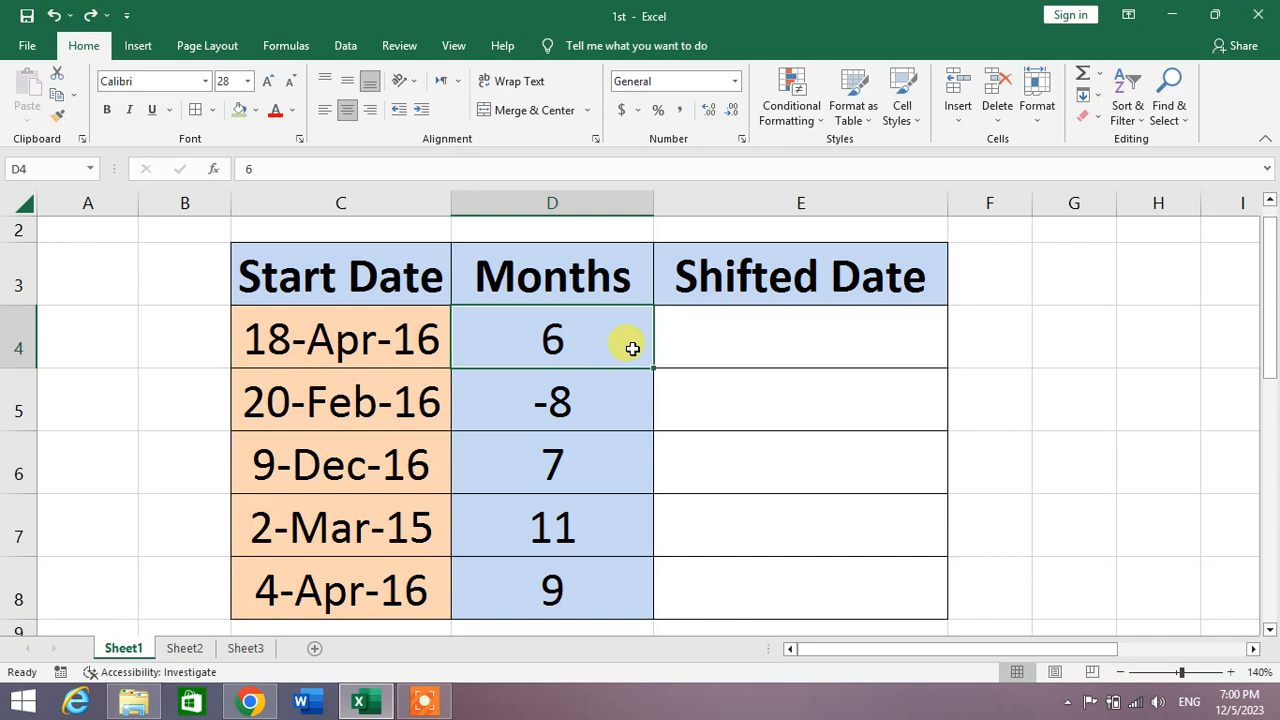
pyautogui.click(800, 338)
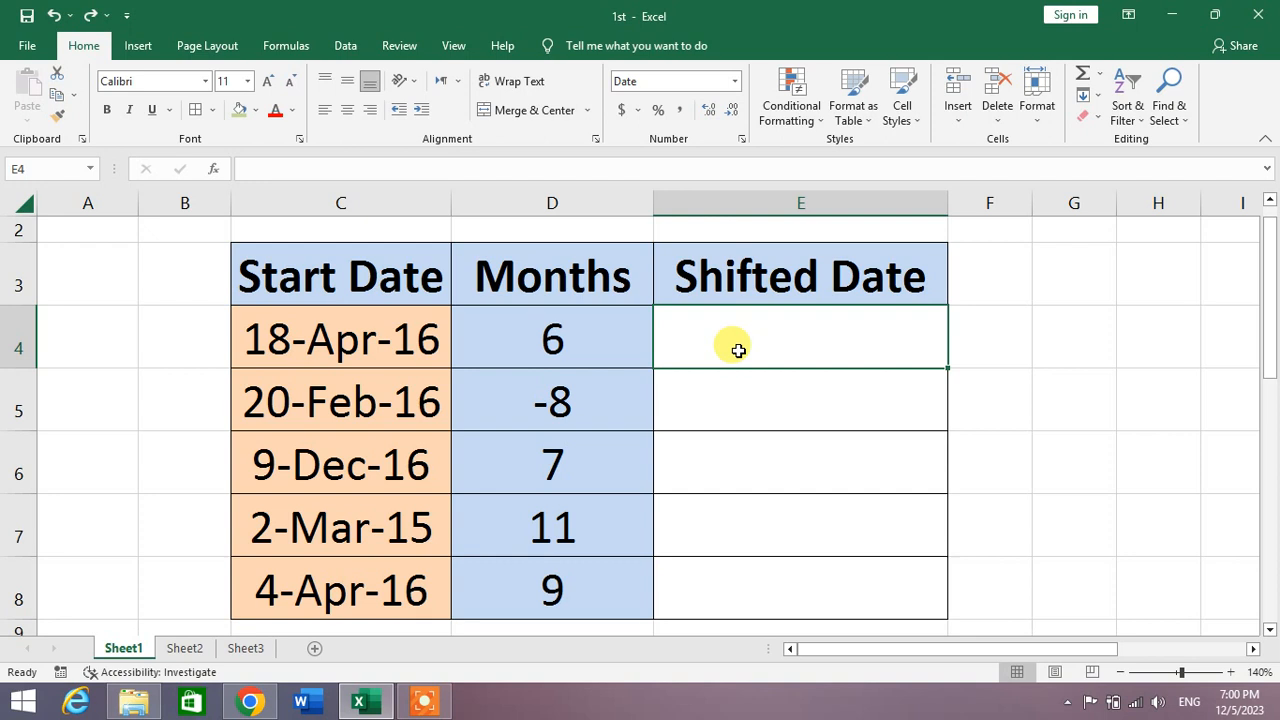
# Step: Enter =EDATE(C4,D4) in E4 to get the shifted date 18-Oct-16
pyautogui.write('=')
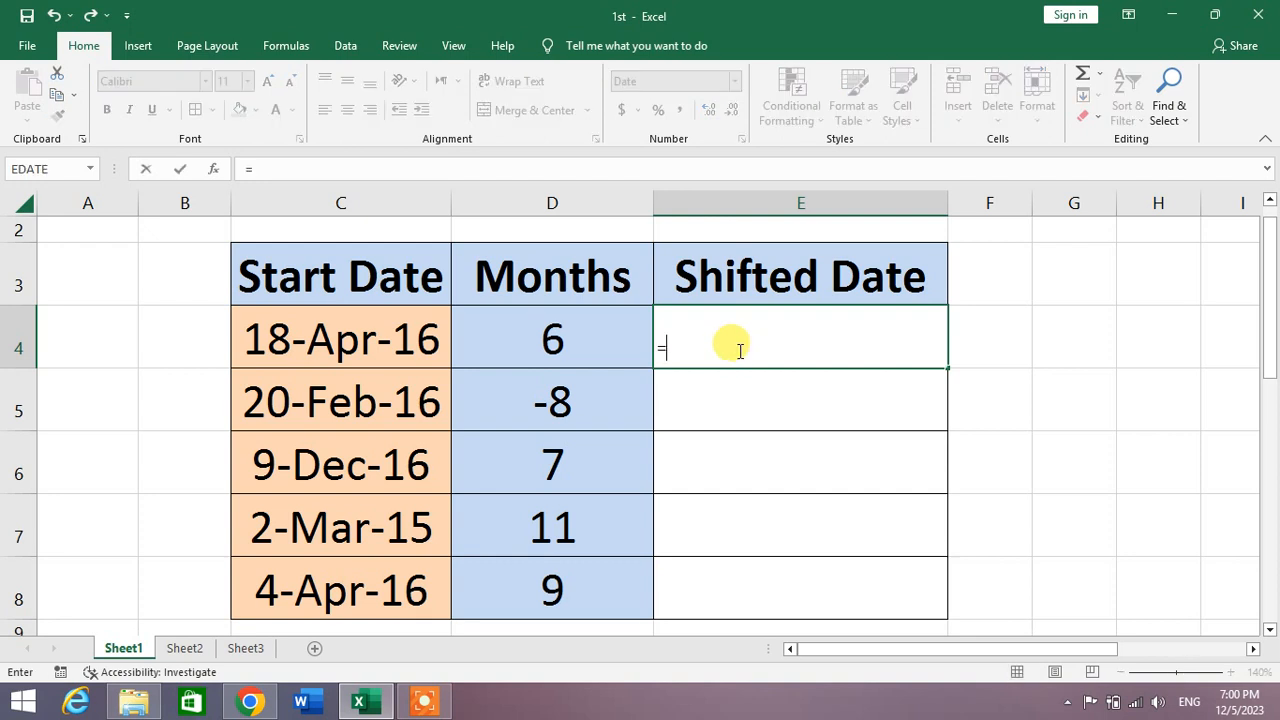
pyautogui.write('edate')
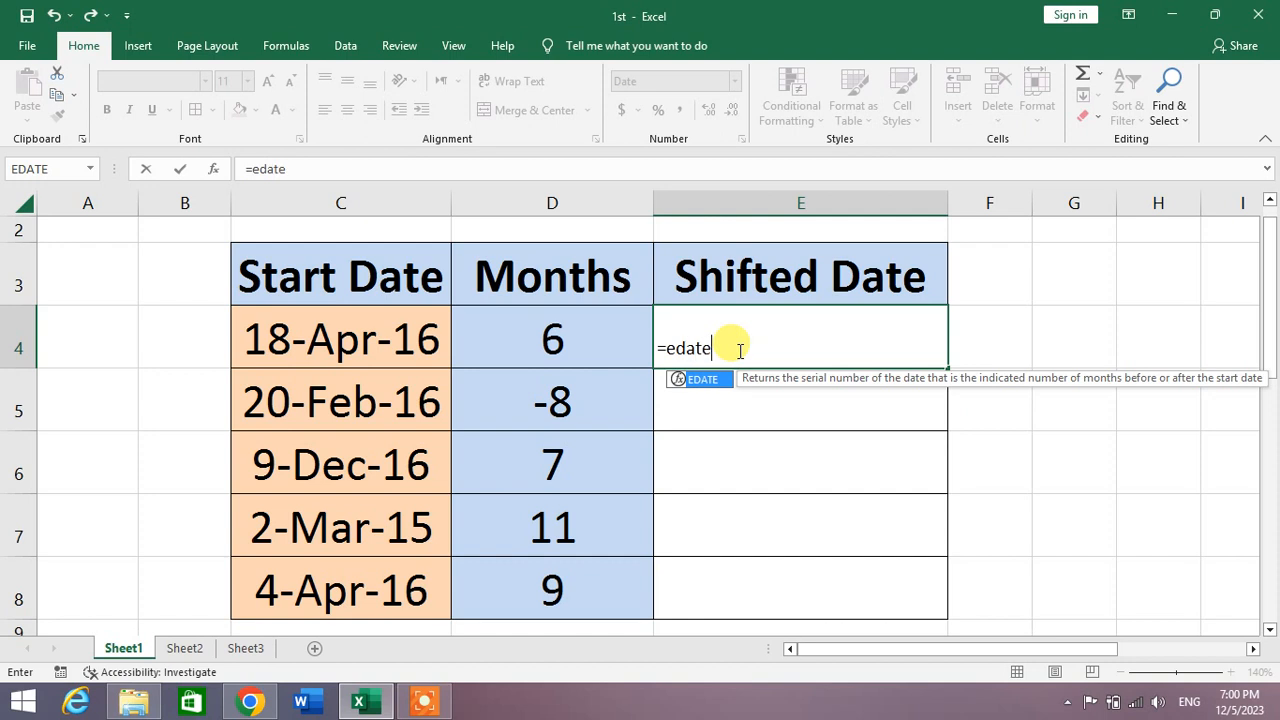
pyautogui.write('(')
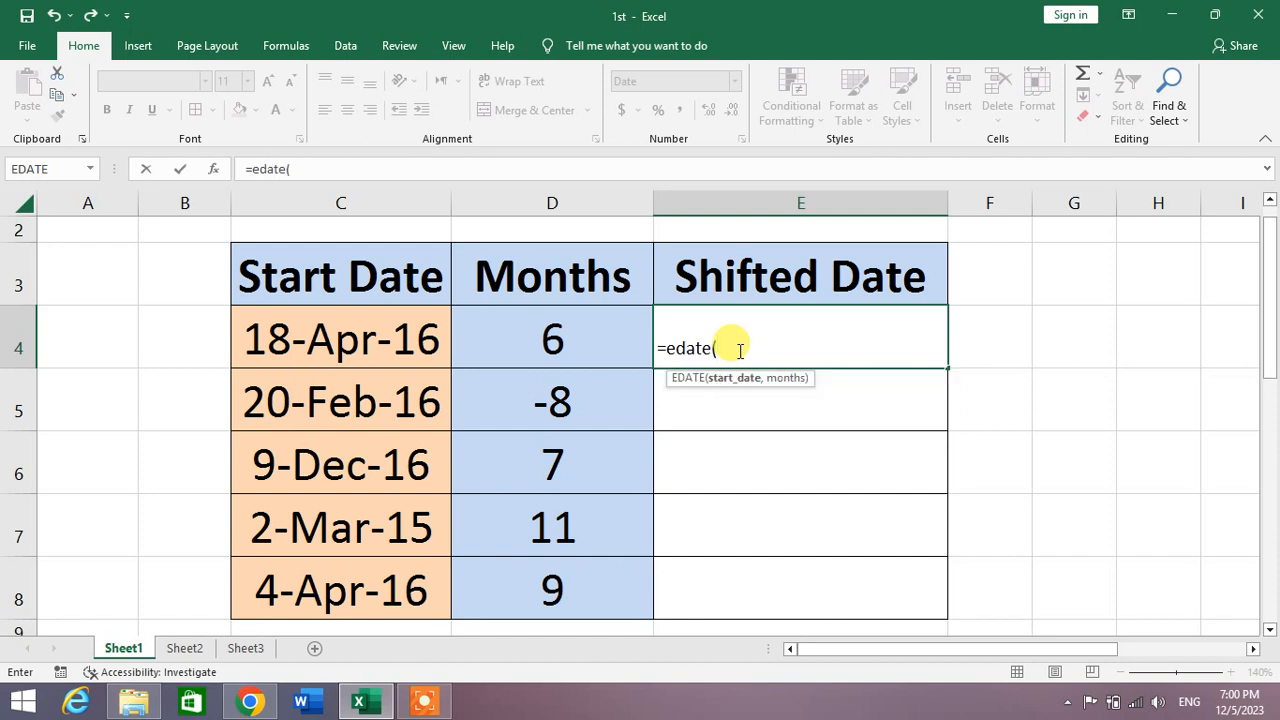
pyautogui.click(340, 338)
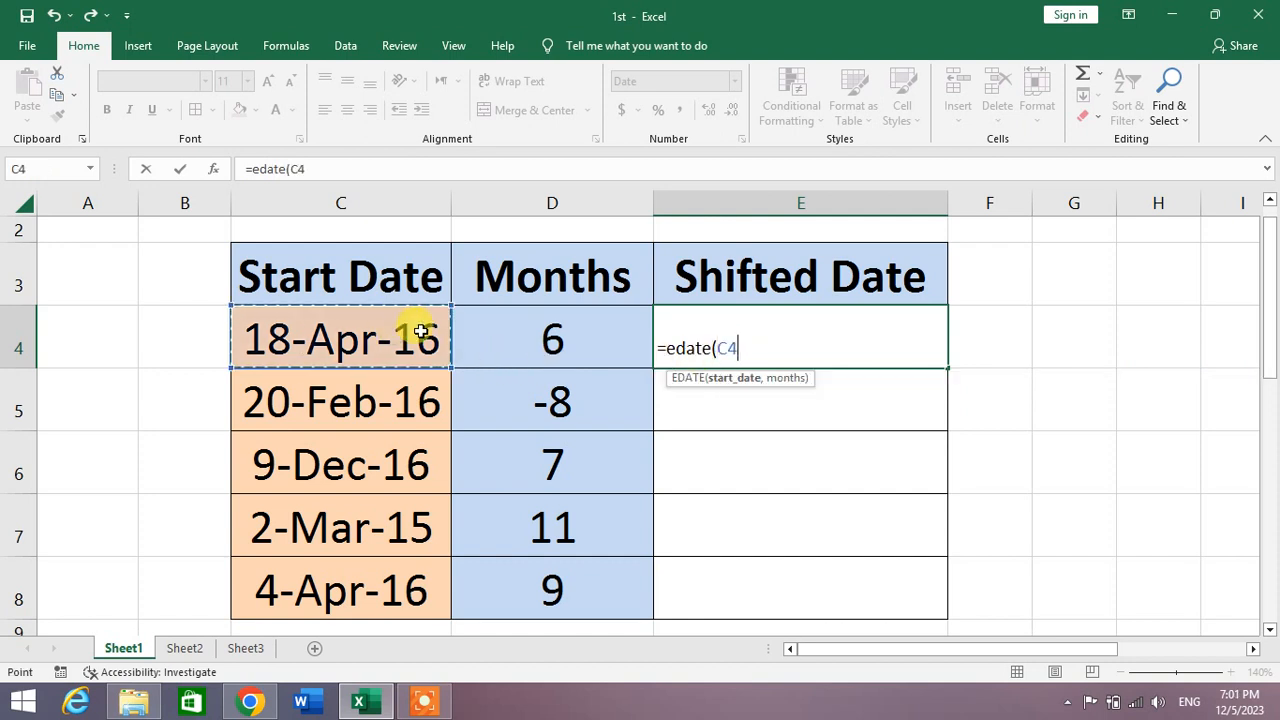
pyautogui.click(552, 340)
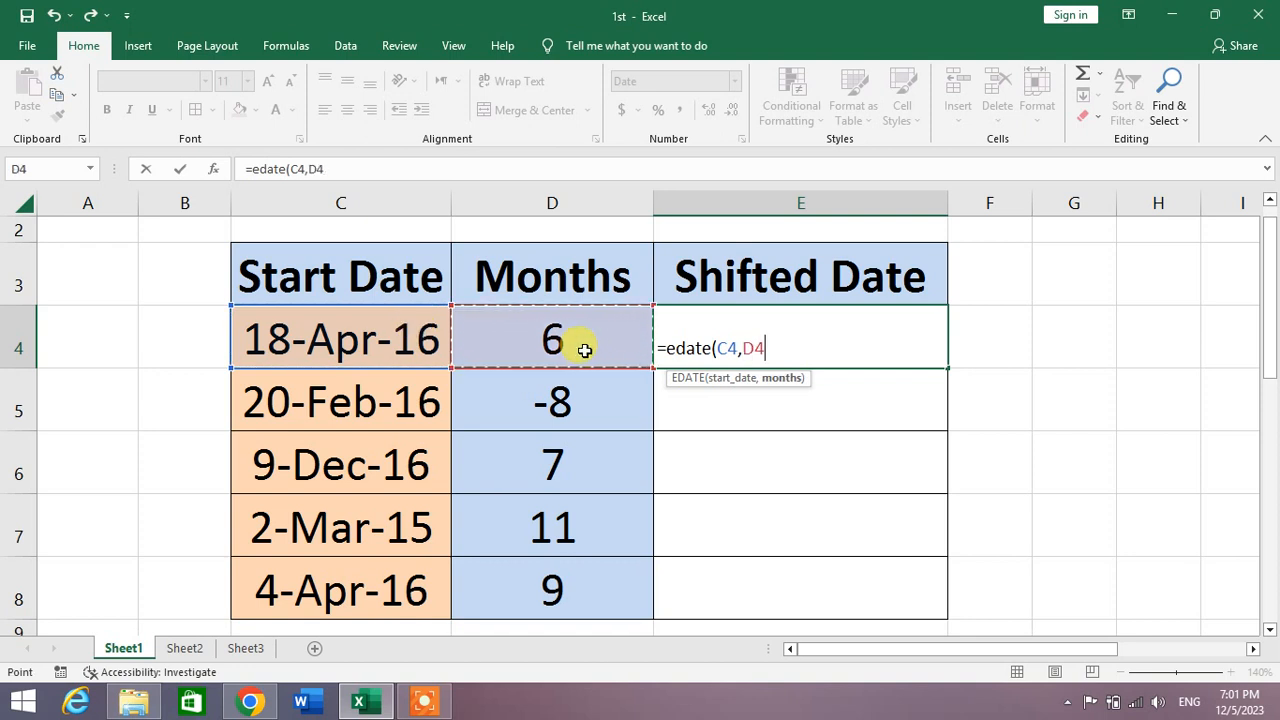
pyautogui.press('Return')
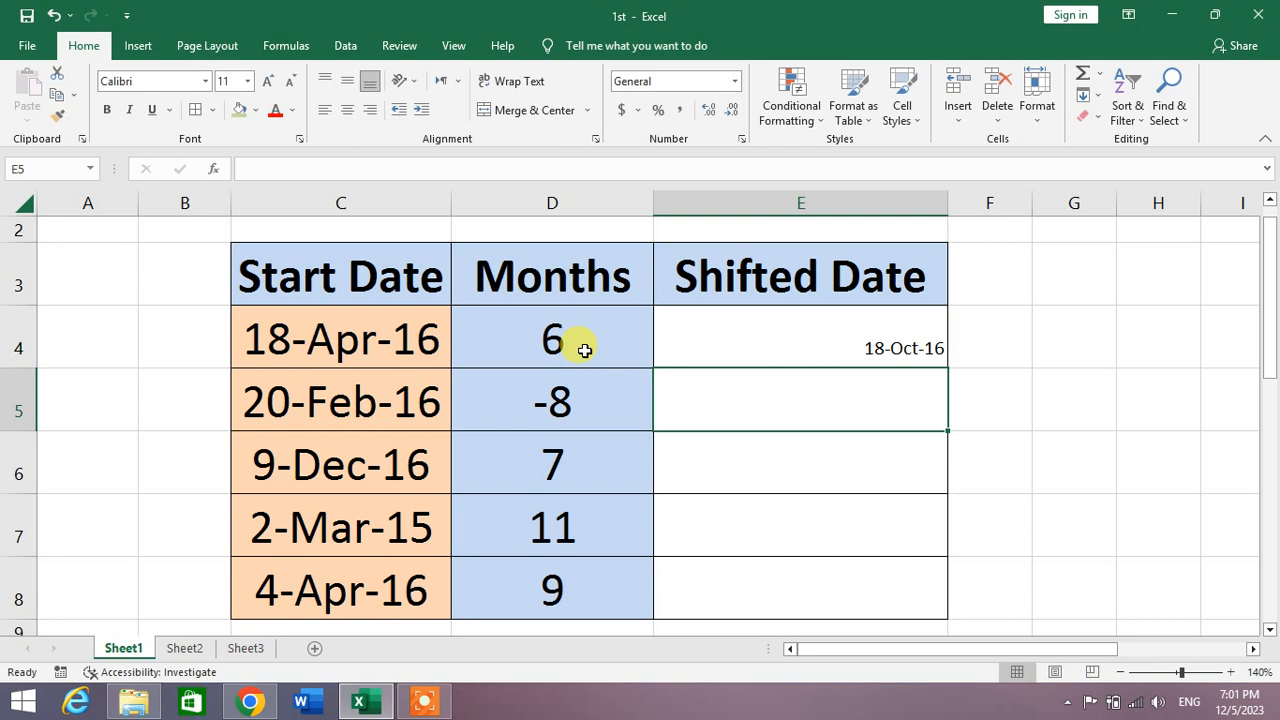
pyautogui.moveTo(400, 356)
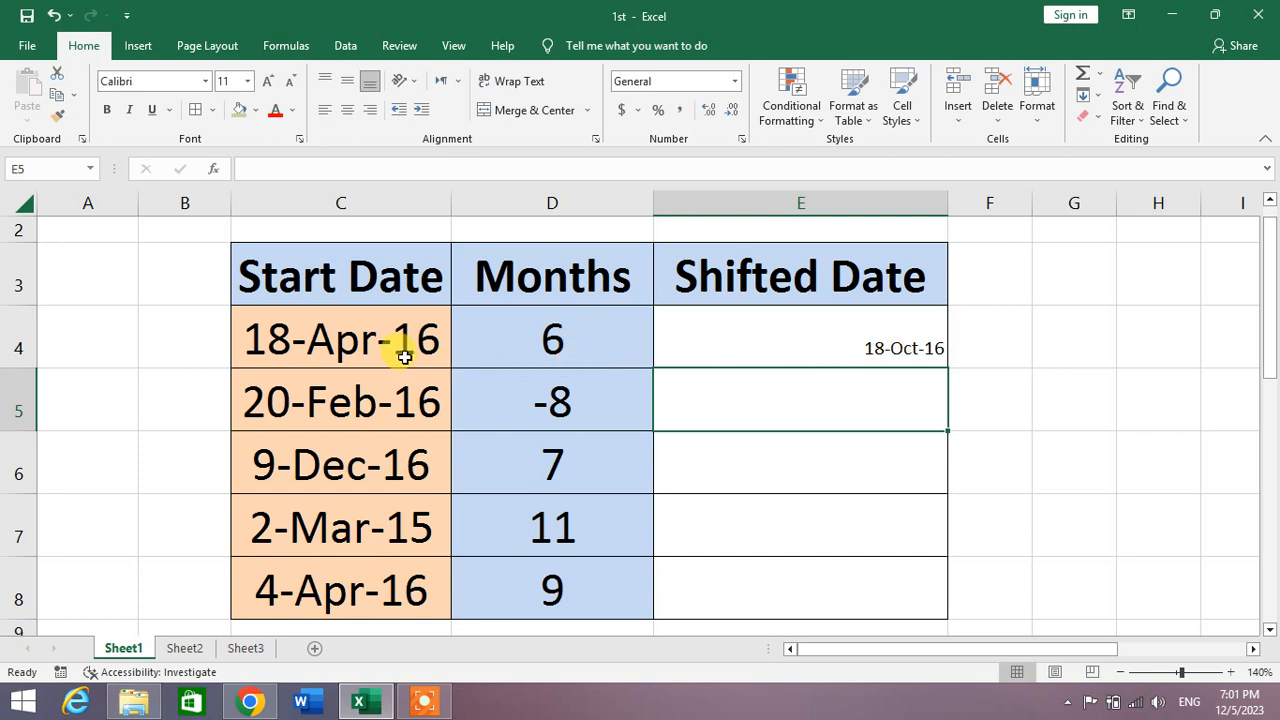
pyautogui.moveTo(800, 370)
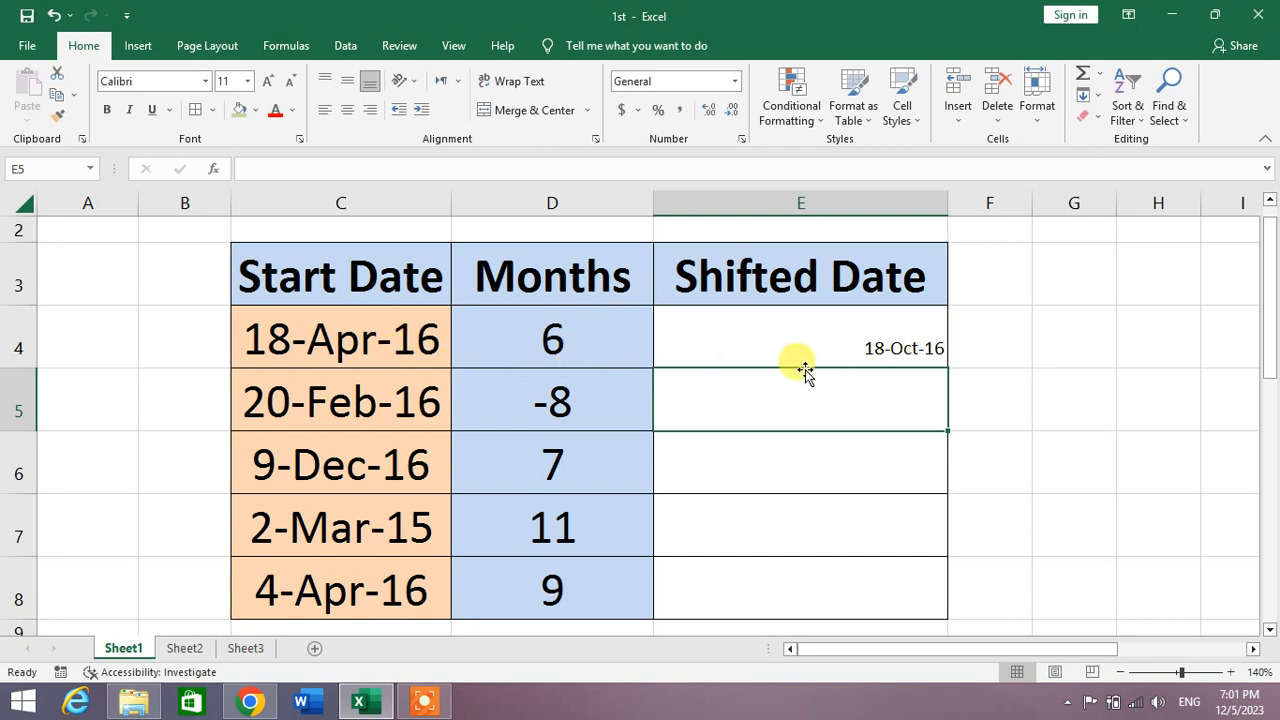
pyautogui.moveTo(552, 344)
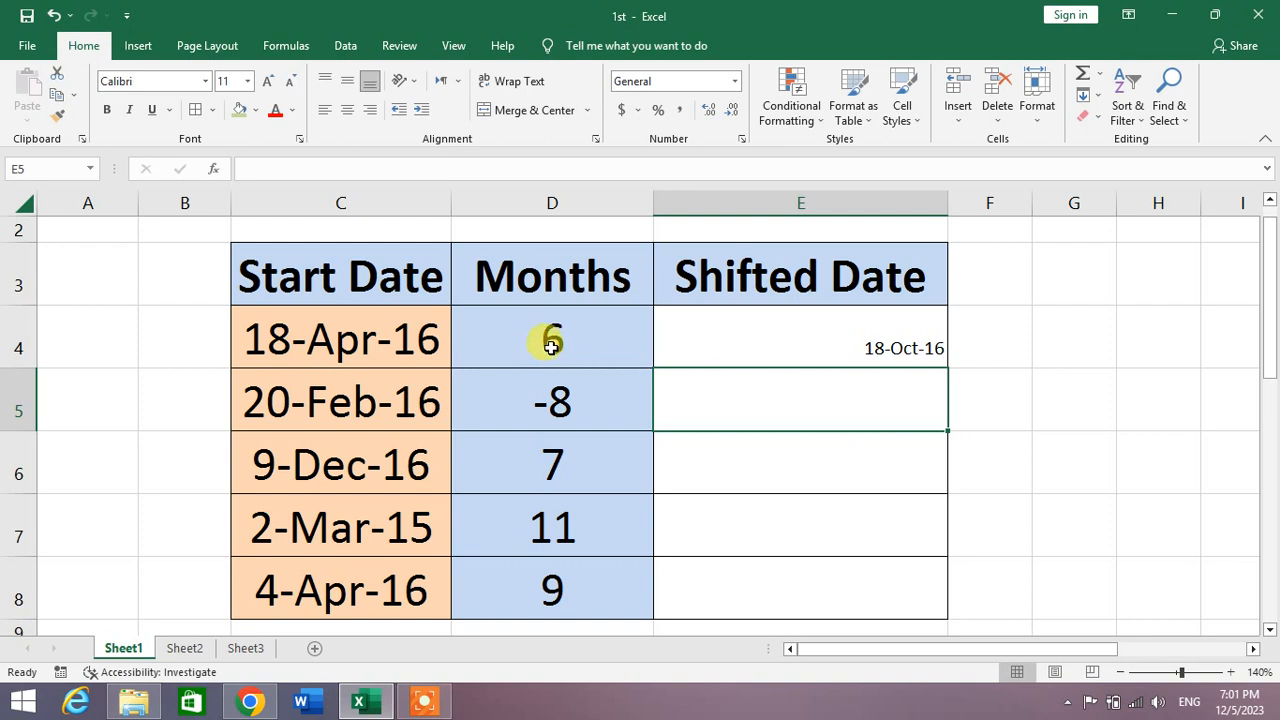
pyautogui.moveTo(336, 350)
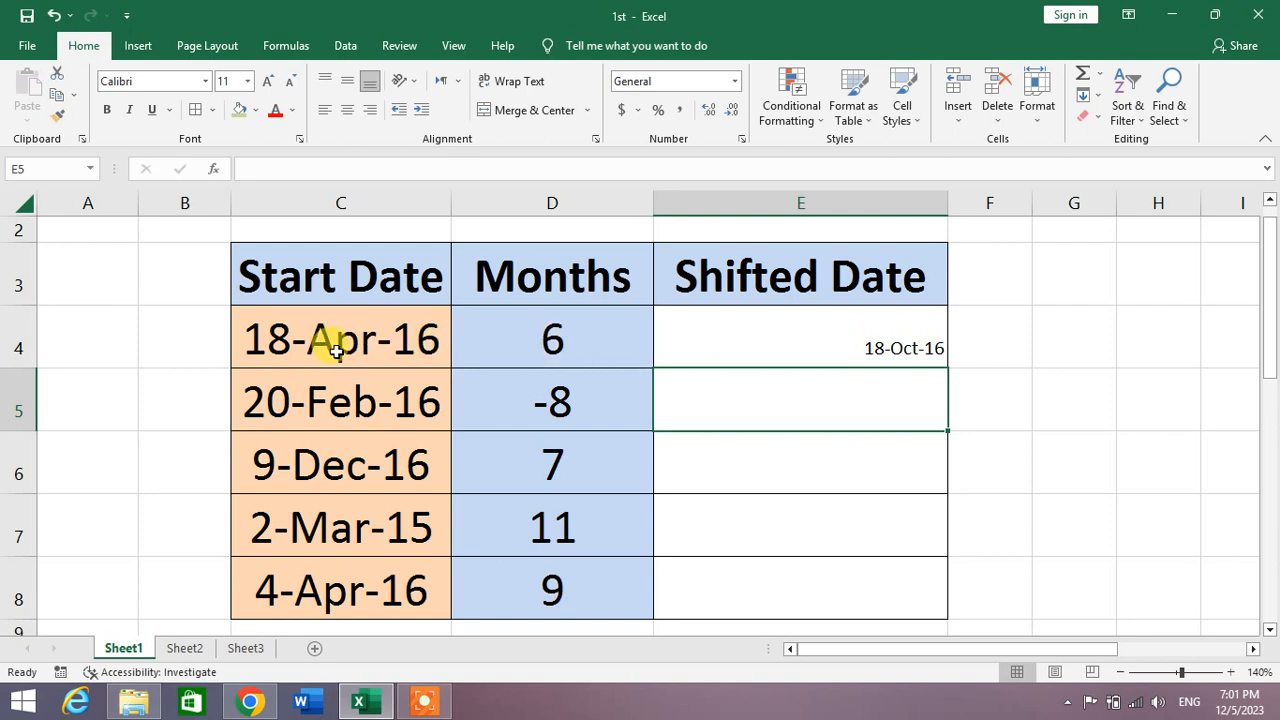
pyautogui.moveTo(916, 348)
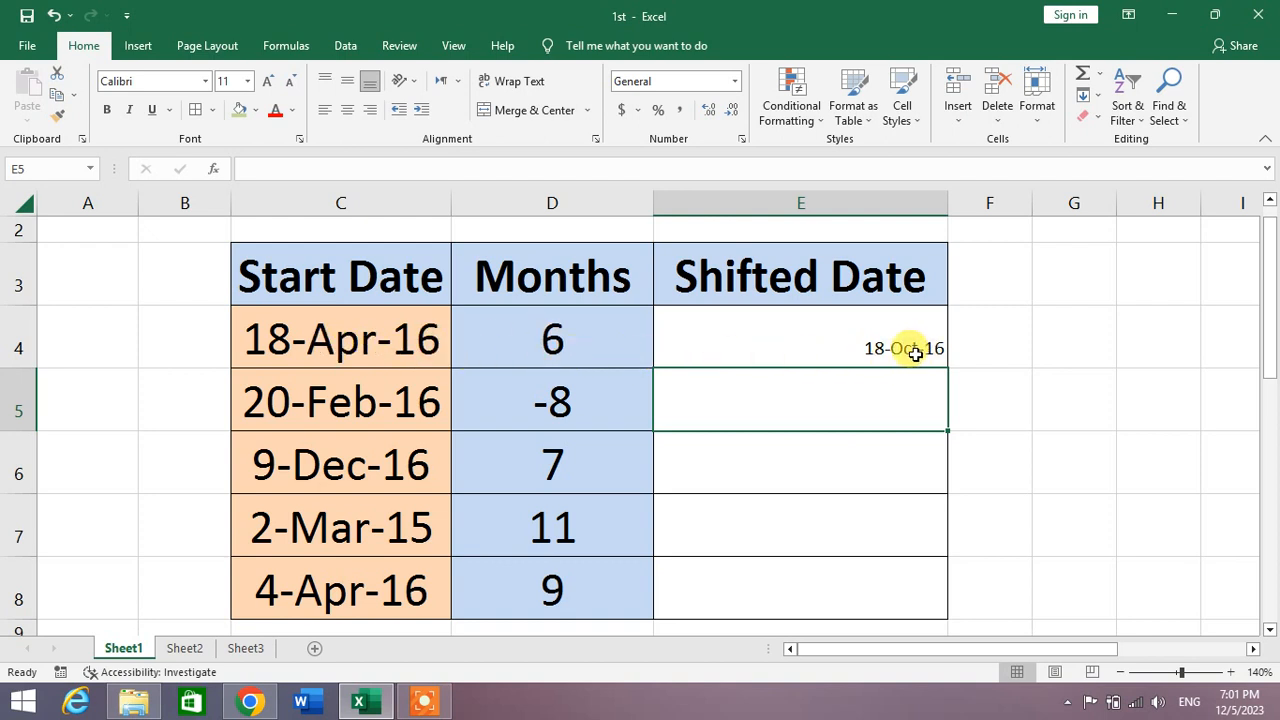
pyautogui.click(800, 348)
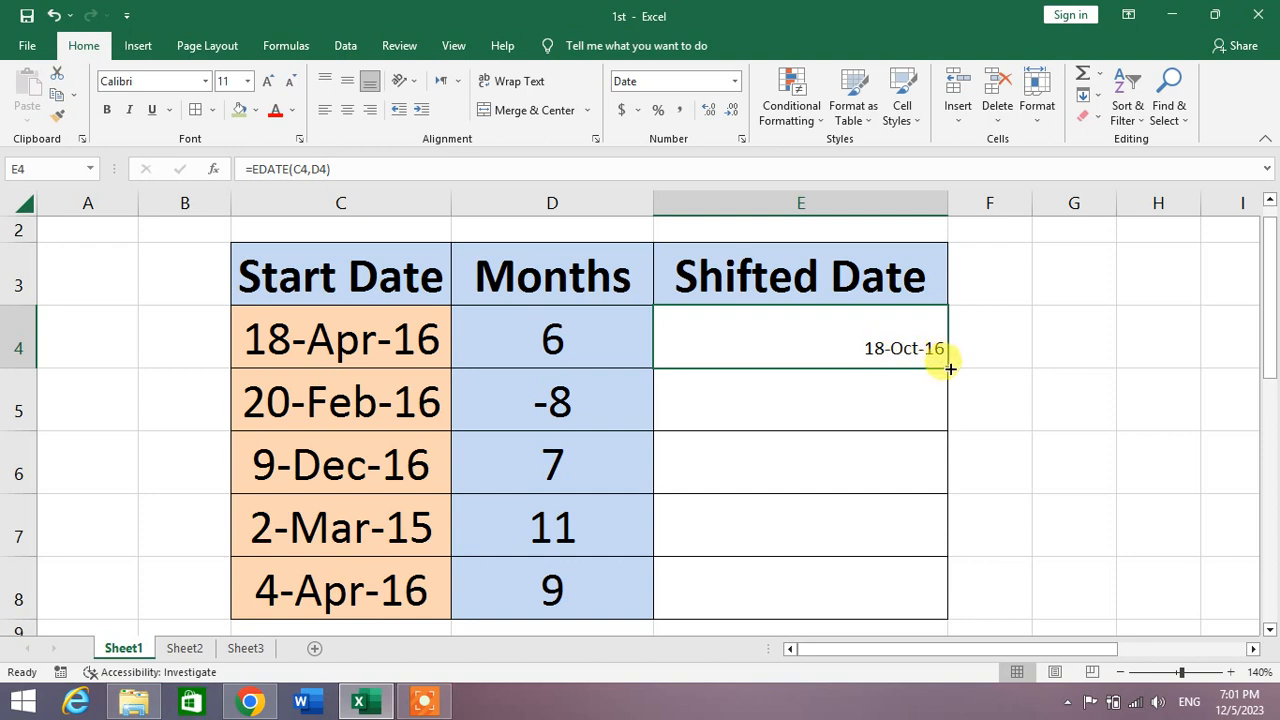
# Step: Fill the EDATE formula from E4 into E5, giving 20-Jun-15
pyautogui.moveTo(948, 368); pyautogui.dragTo(948, 412)
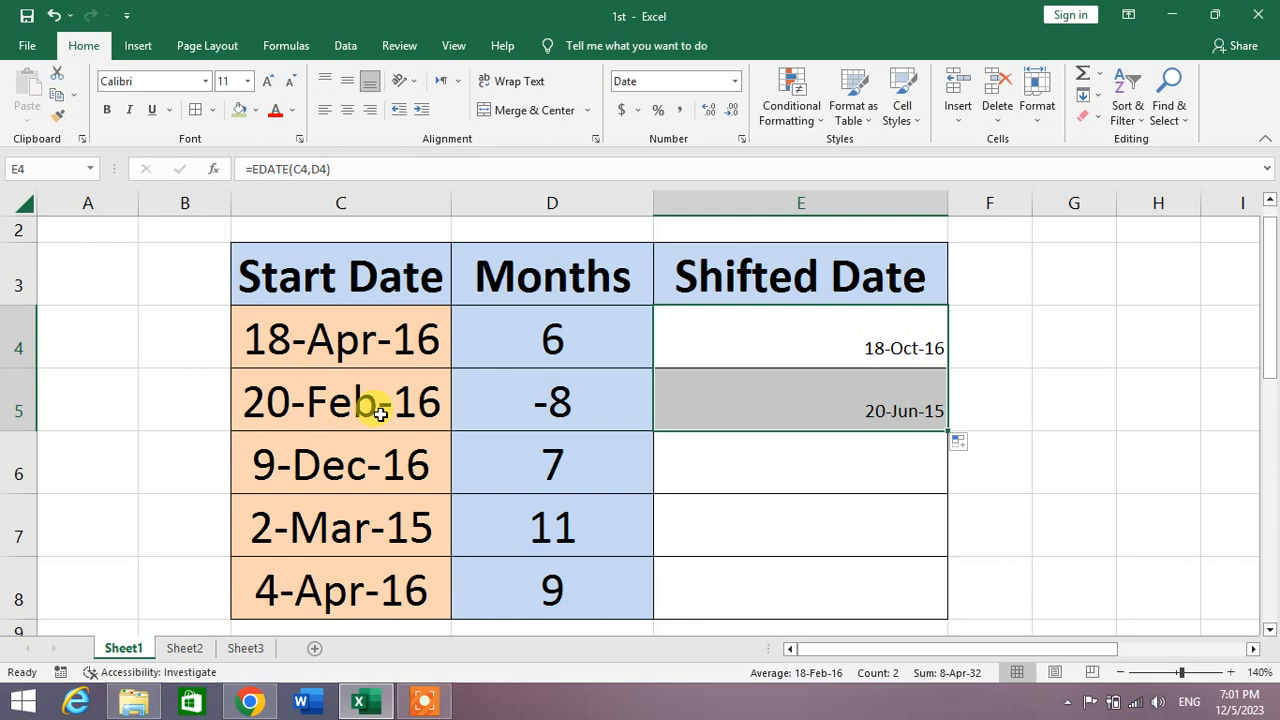
pyautogui.moveTo(984, 448)
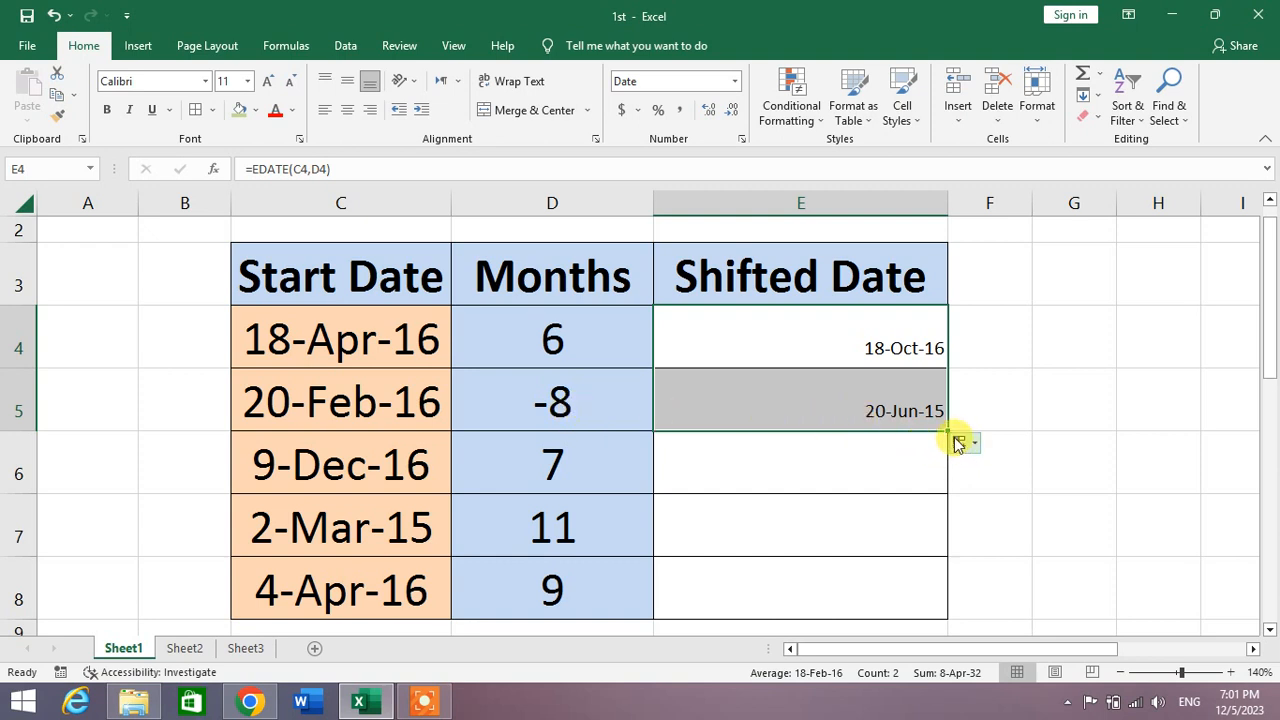
# Step: Fill the EDATE formula down through E8, giving 9-Jul-17, 2-Feb-16 and 4-Jan-17
pyautogui.moveTo(956, 442); pyautogui.dragTo(944, 488)
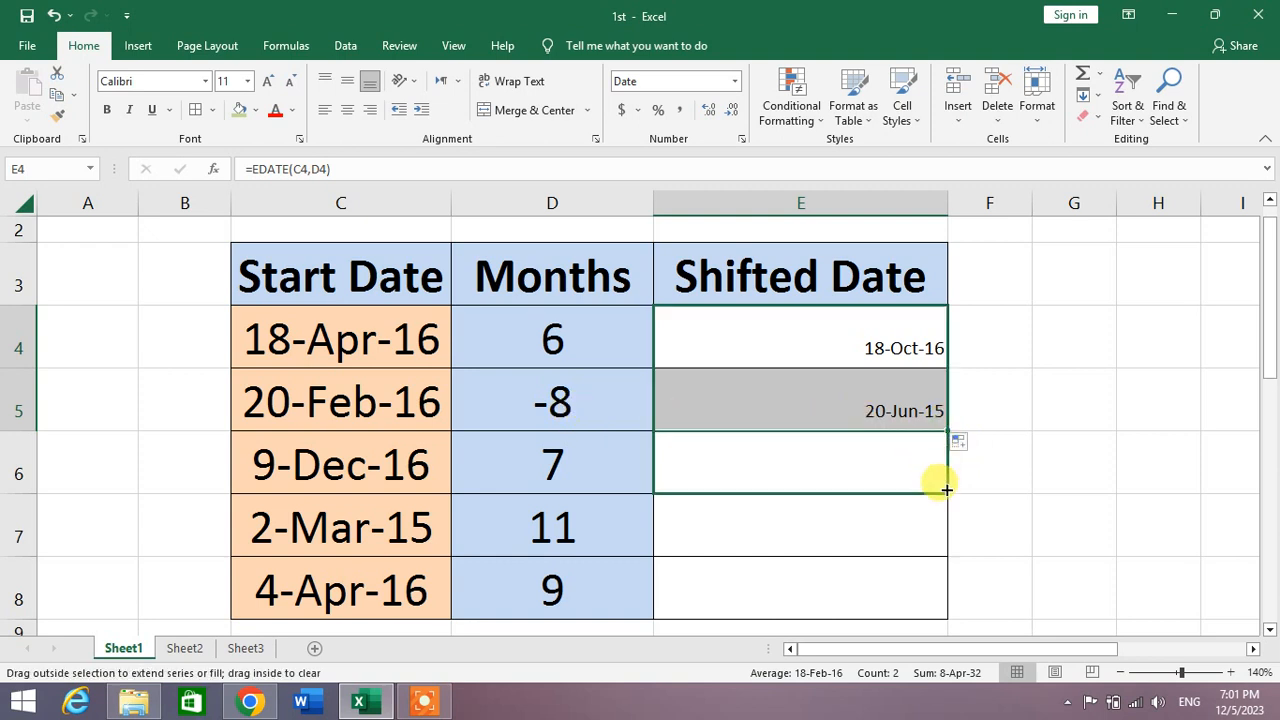
pyautogui.moveTo(944, 488); pyautogui.dragTo(944, 618)
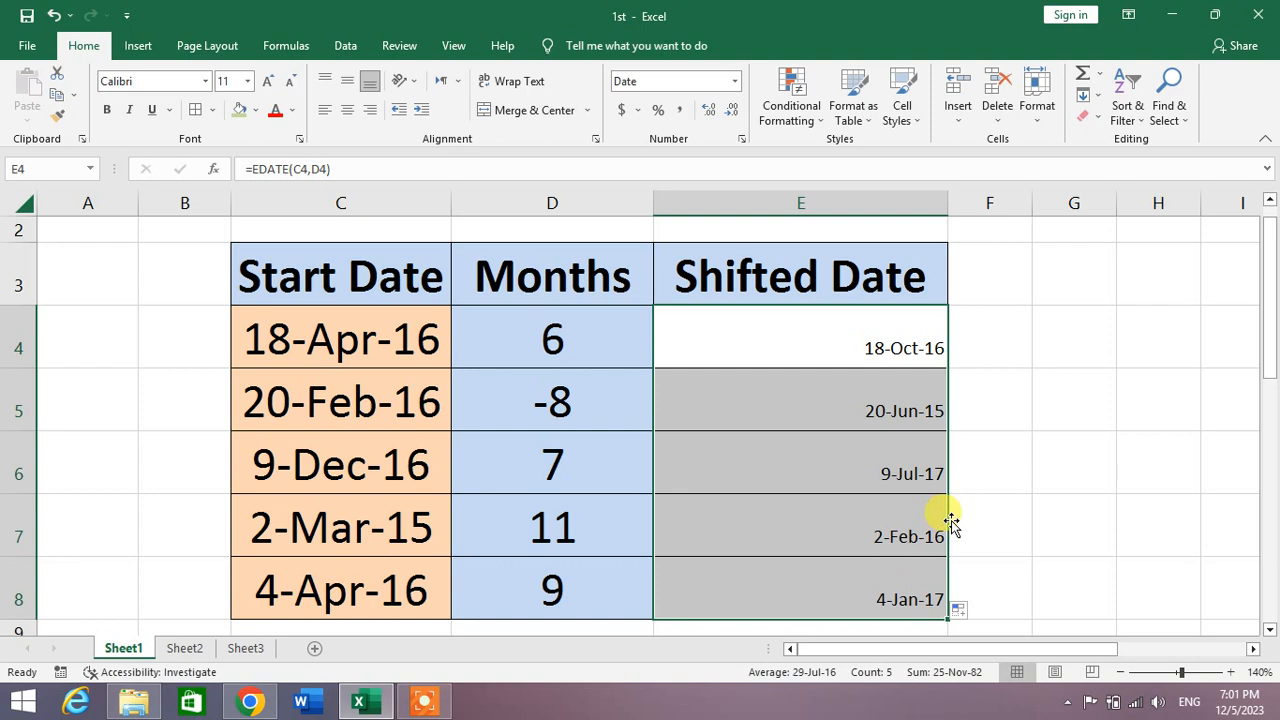
pyautogui.moveTo(808, 346)
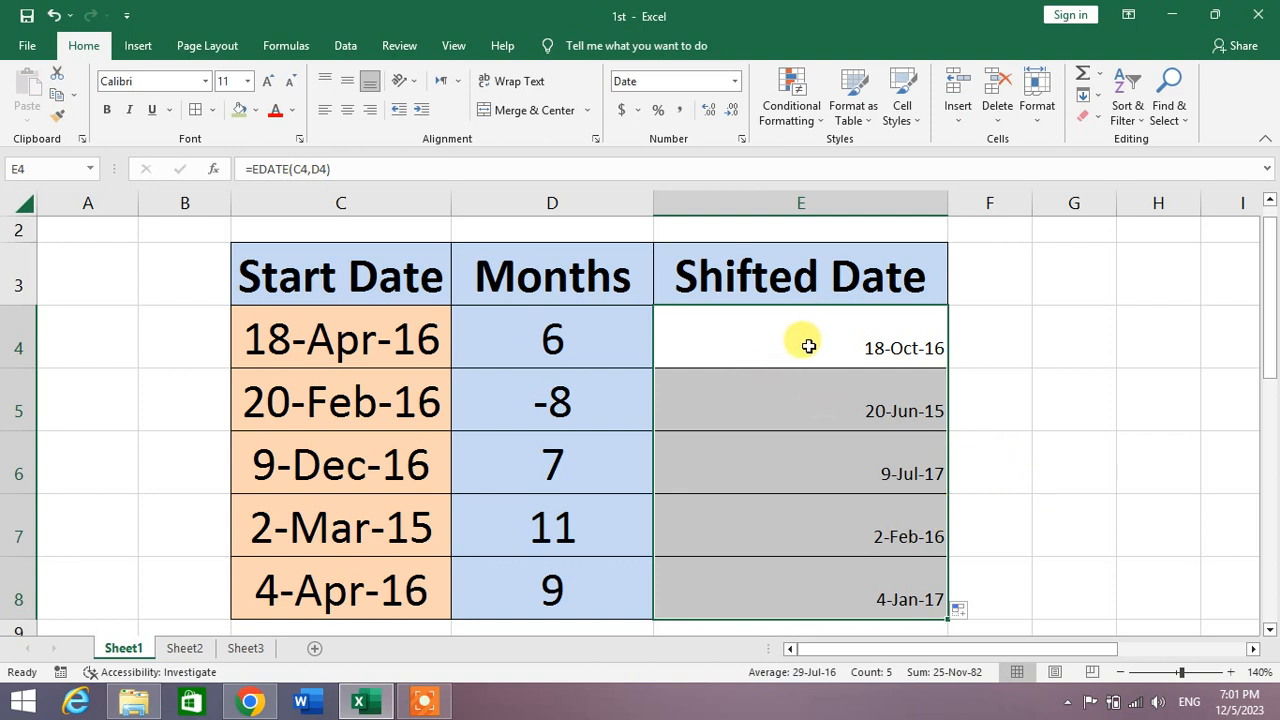
pyautogui.moveTo(404, 418)
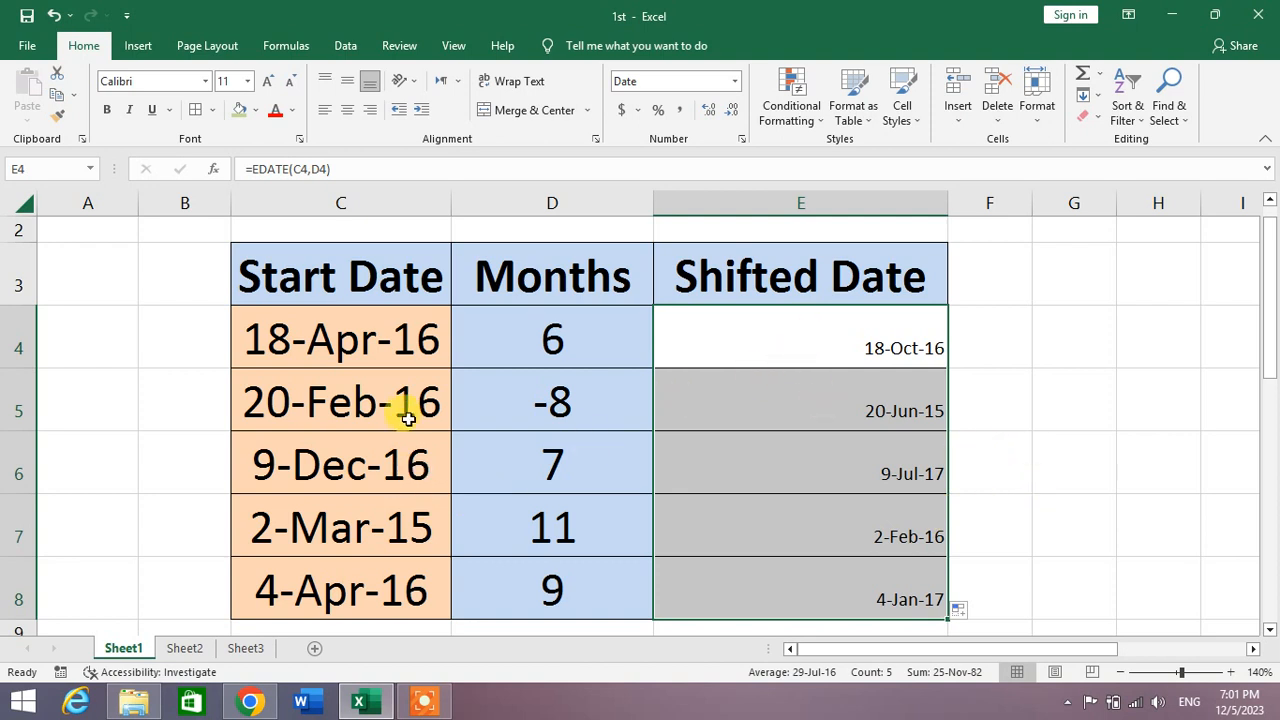
pyautogui.moveTo(604, 432)
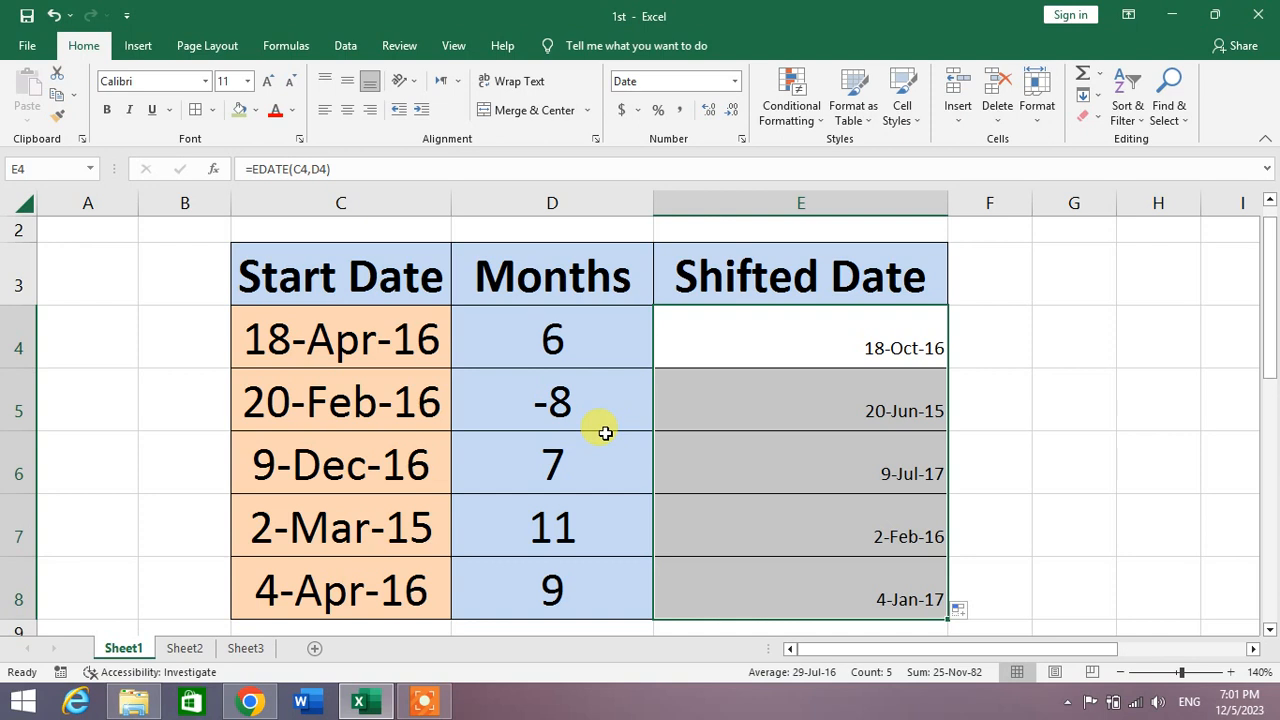
pyautogui.moveTo(858, 480)
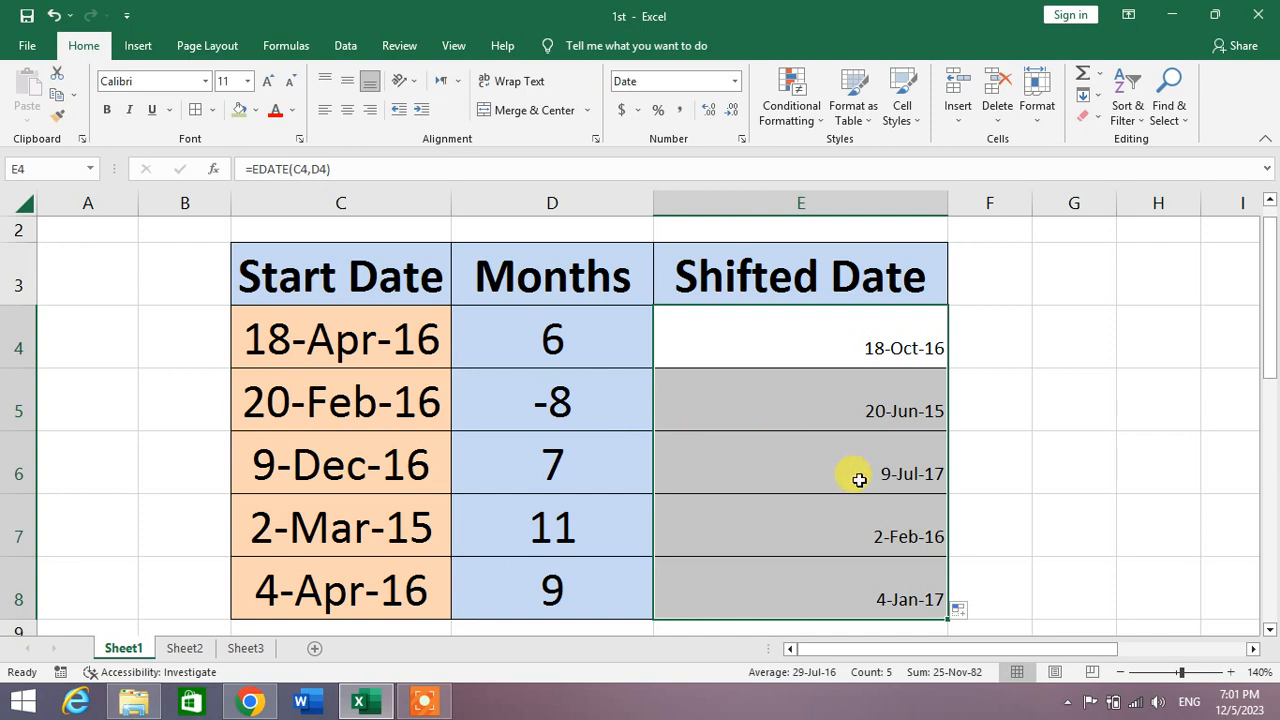